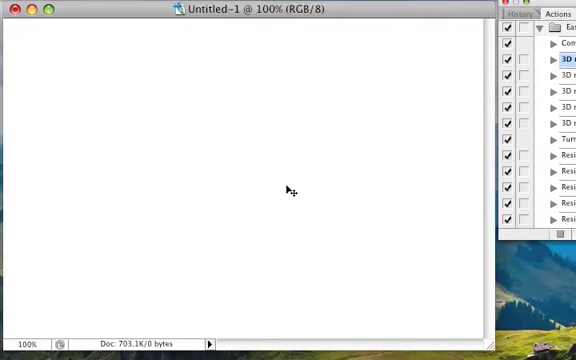
{"action": "mouse_move", "coordinate": [288, 200]}
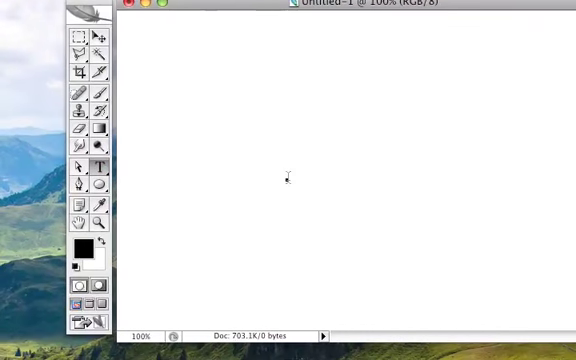
Put large bold black '3D' lettering in the middle of the canvas
{"action": "type", "text": "3D"}
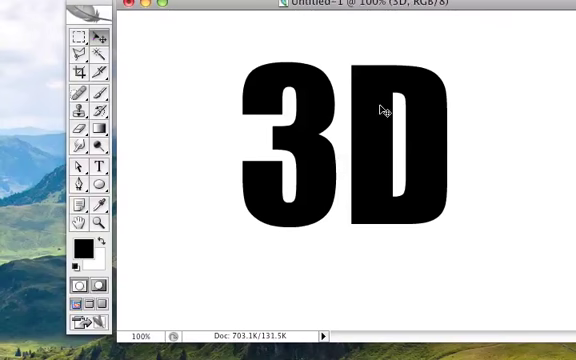
{"action": "mouse_move", "coordinate": [372, 152]}
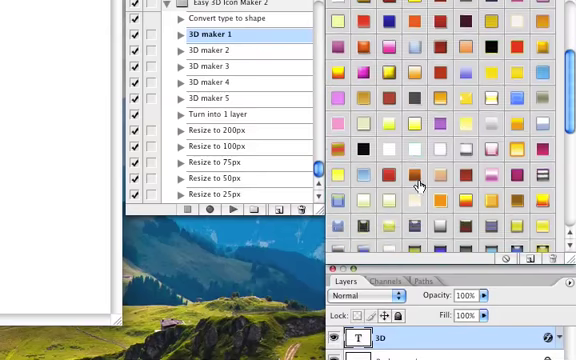
Apply a glossy light blue style swatch to the '3D' text layer
{"action": "scroll", "scroll_direction": "down", "scroll_amount": 3}
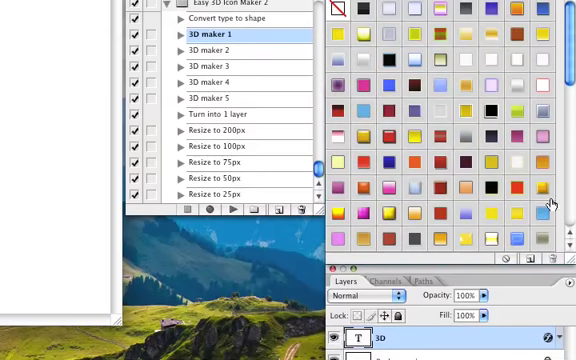
{"action": "mouse_move", "coordinate": [284, 176]}
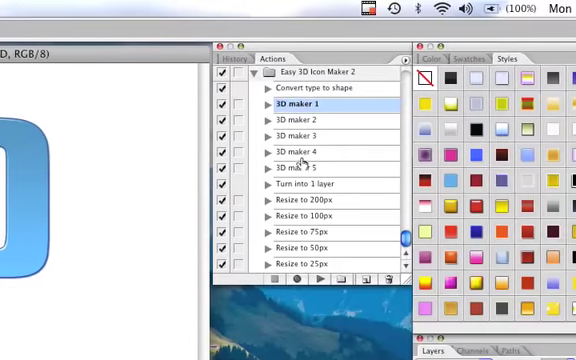
Run the remaining 3D maker steps to stack stroke, main, 3d, shadow and reflection layers
{"action": "left_click", "coordinate": [296, 168]}
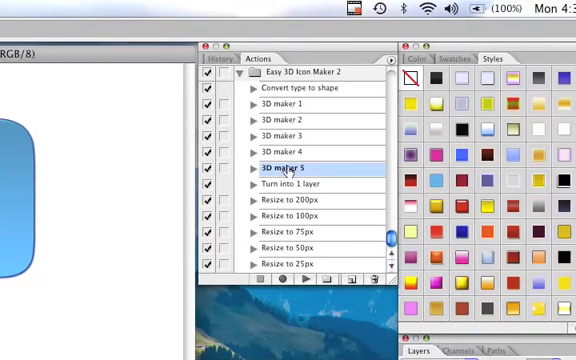
{"action": "left_click", "coordinate": [284, 104]}
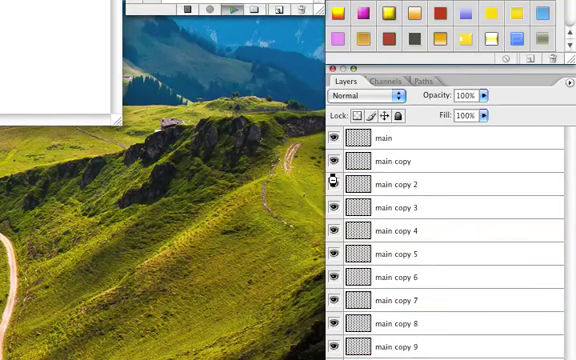
{"action": "scroll", "scroll_direction": "down", "scroll_amount": 3}
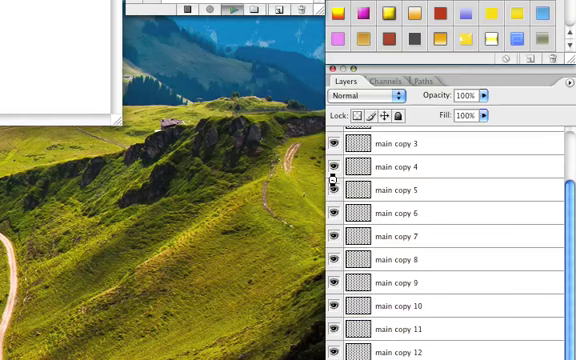
{"action": "scroll", "scroll_direction": "down", "scroll_amount": 3}
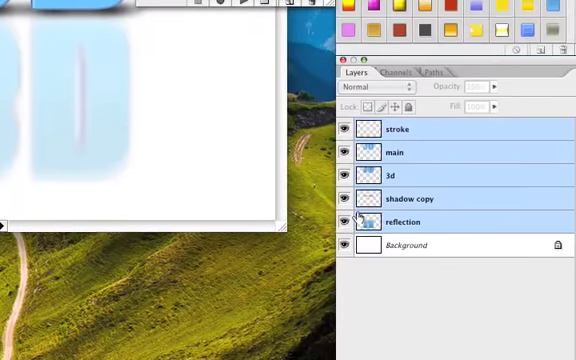
Mask the reflection layer with a black-to-white gradient so it fades softly
{"action": "left_click", "coordinate": [404, 222]}
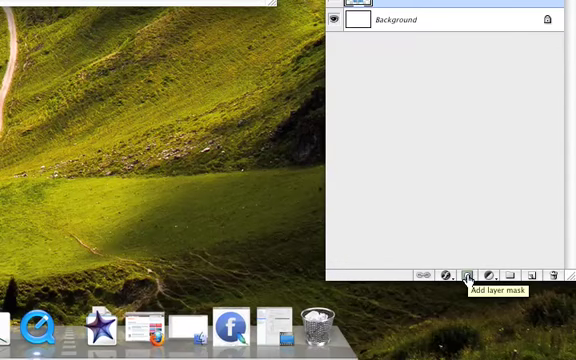
{"action": "left_click", "coordinate": [472, 274]}
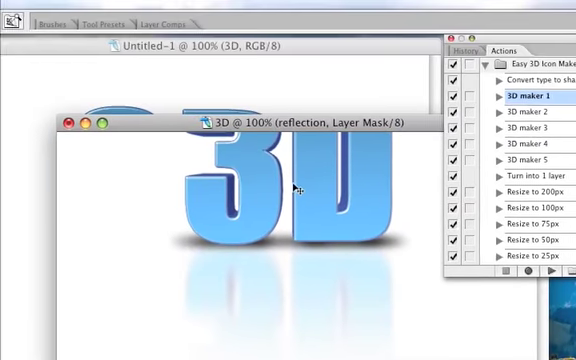
{"action": "left_click", "coordinate": [64, 122]}
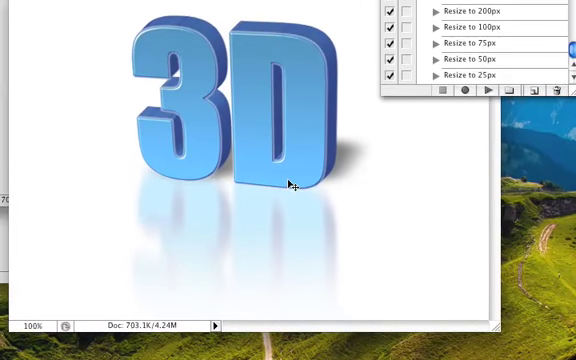
{"action": "mouse_move", "coordinate": [308, 168]}
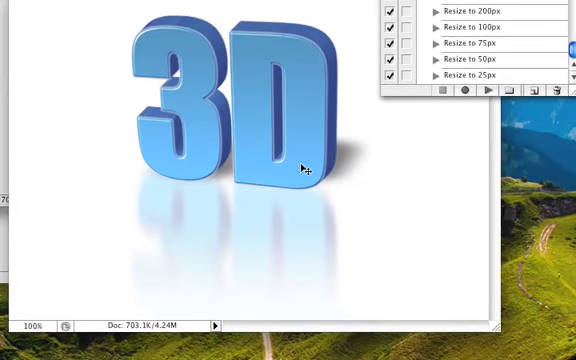